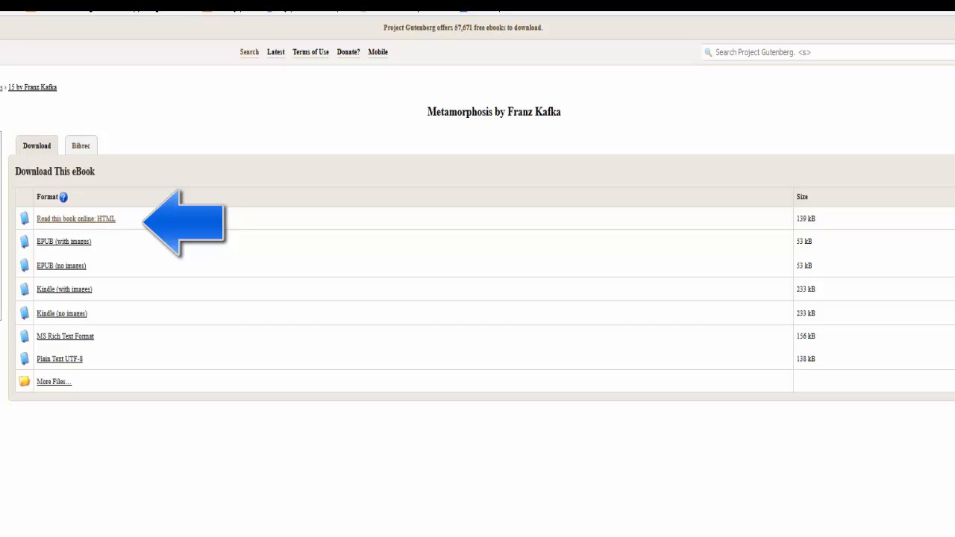
# Step: Open Metamorphosis via the 'Read this book online: HTML' link
pyautogui.click(75, 218)
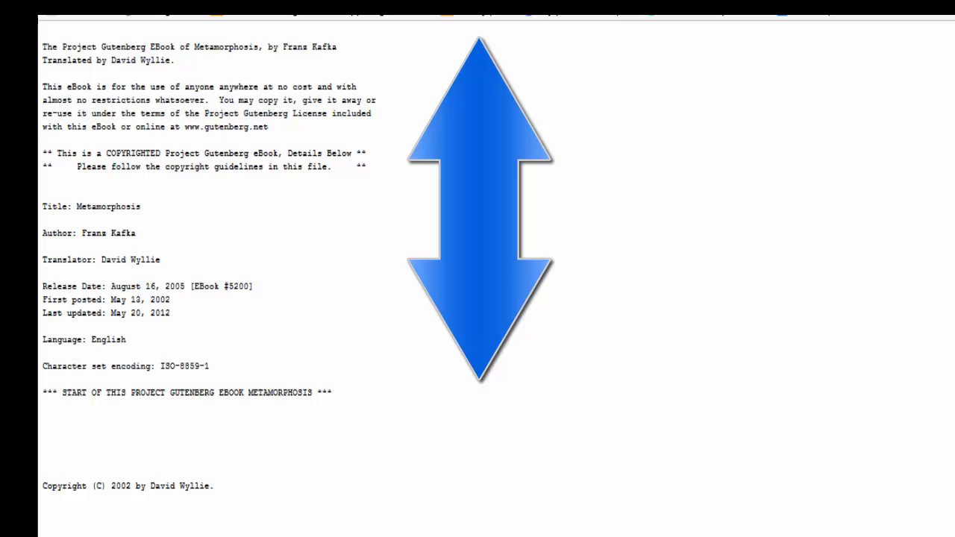
# Step: Scroll past the license and copyright header until Chapter 1's opening text is visible
pyautogui.scroll(-3)
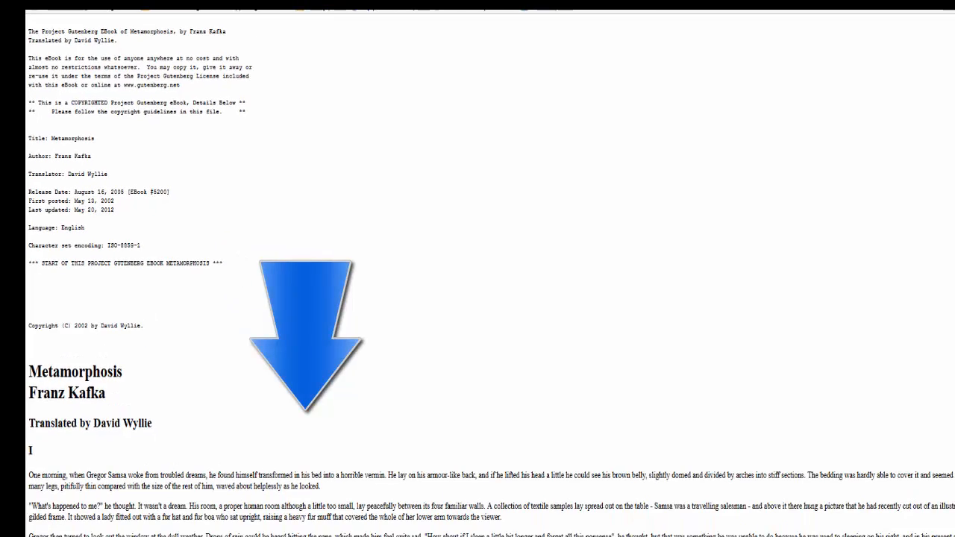
pyautogui.scroll(-3)
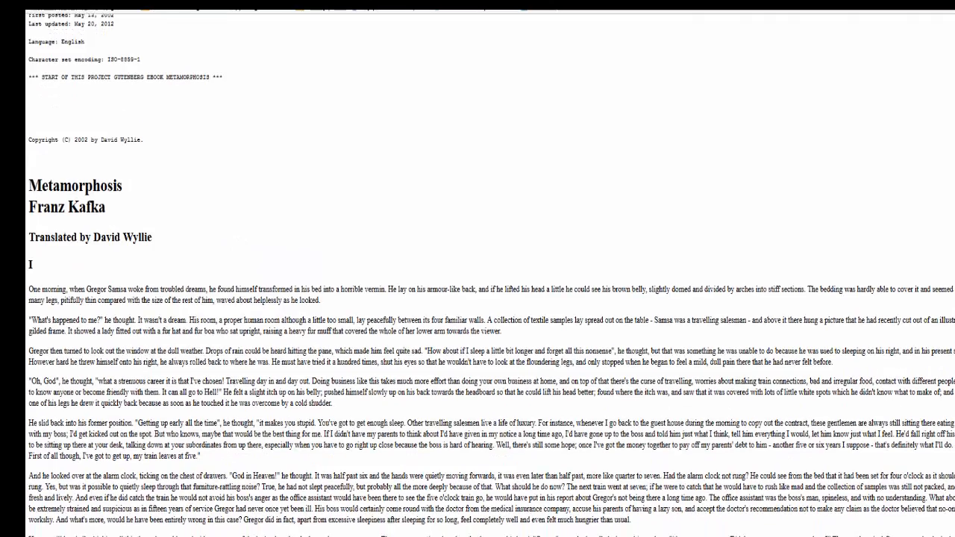